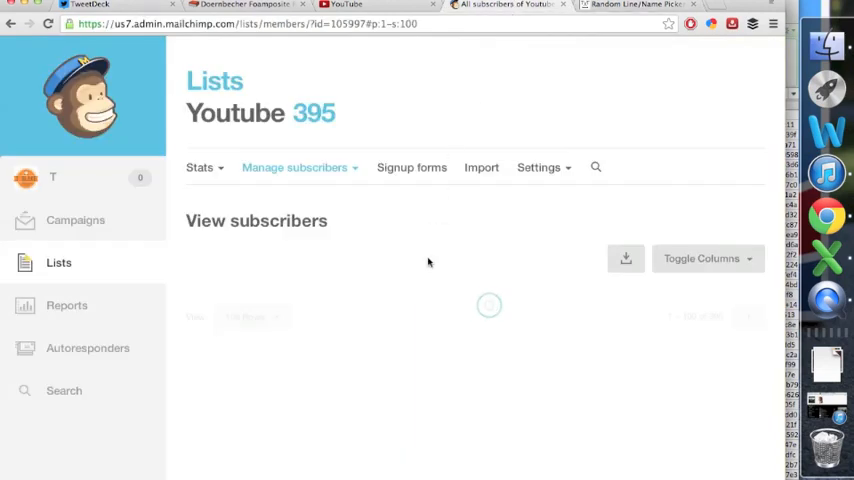
mouse_move(440, 316)
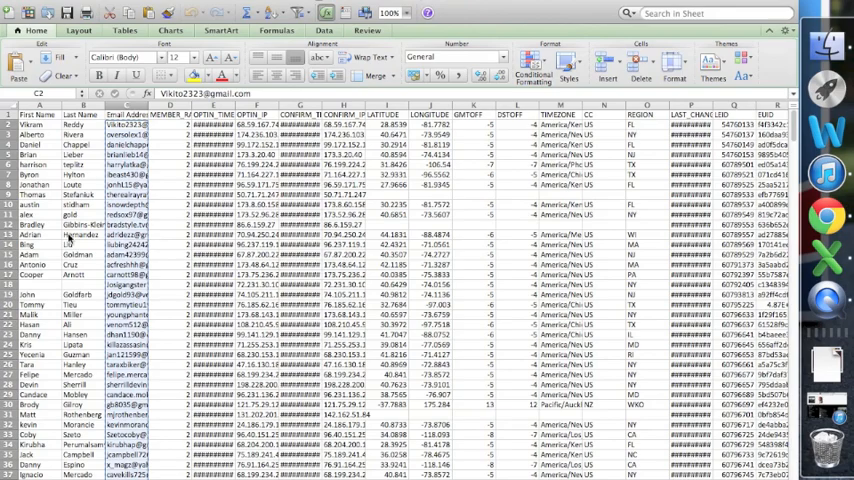
Step: Draw further random subscriber addresses with Pick Random Line until five numbered winners are listed
scroll("down", 3)
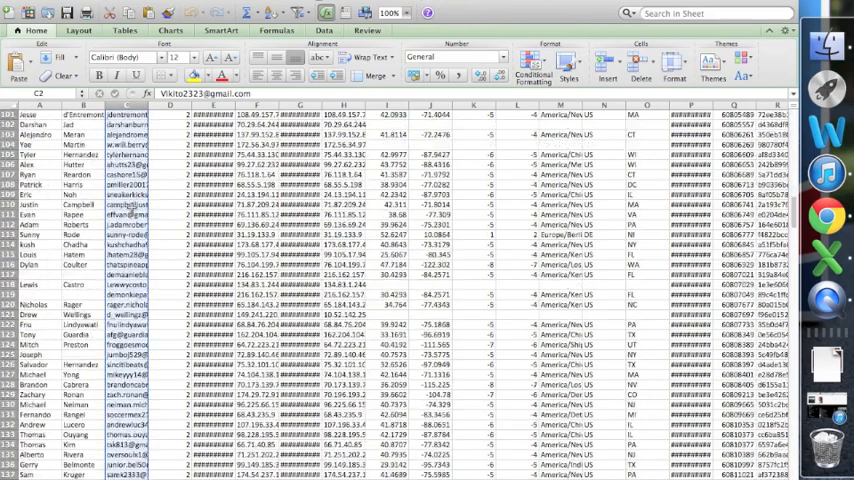
scroll("down", 3)
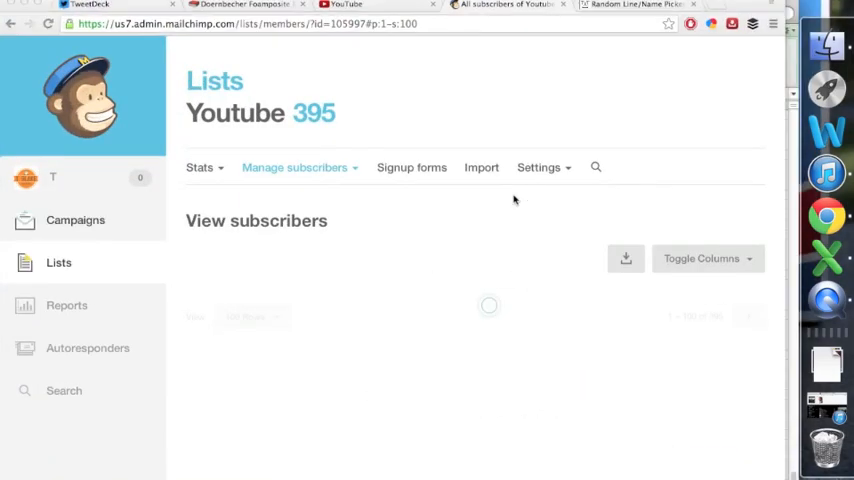
left_click(636, 6)
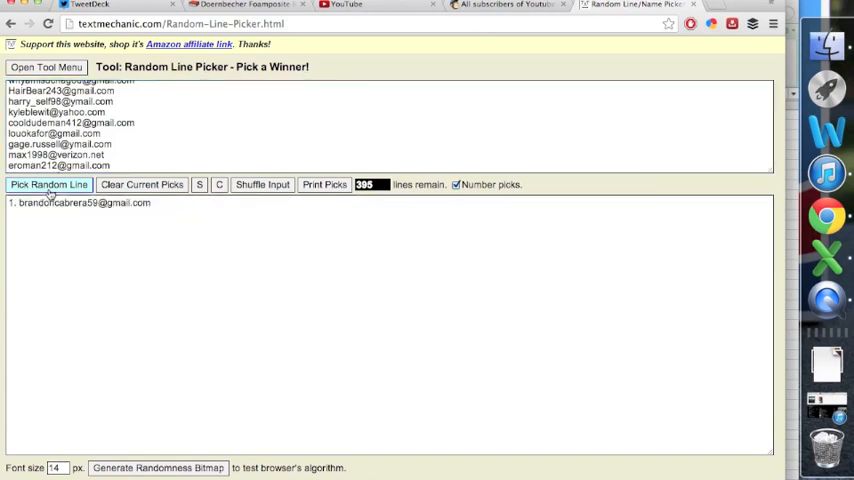
left_click(48, 184)
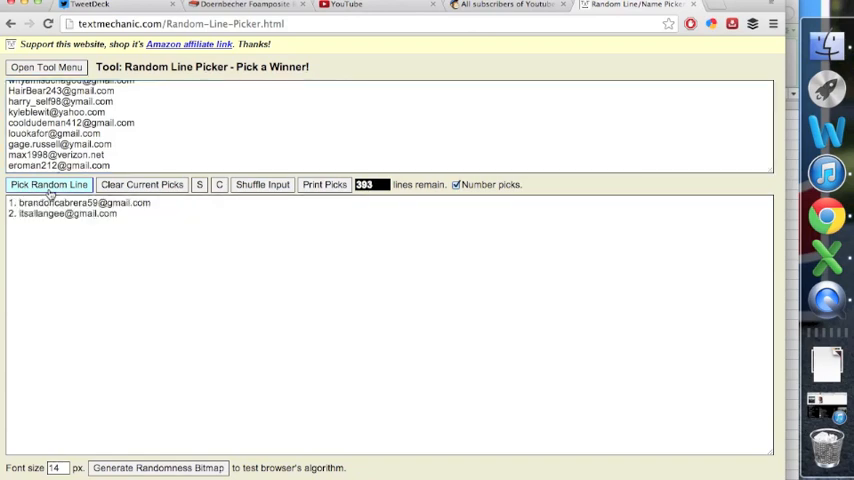
left_click(48, 184)
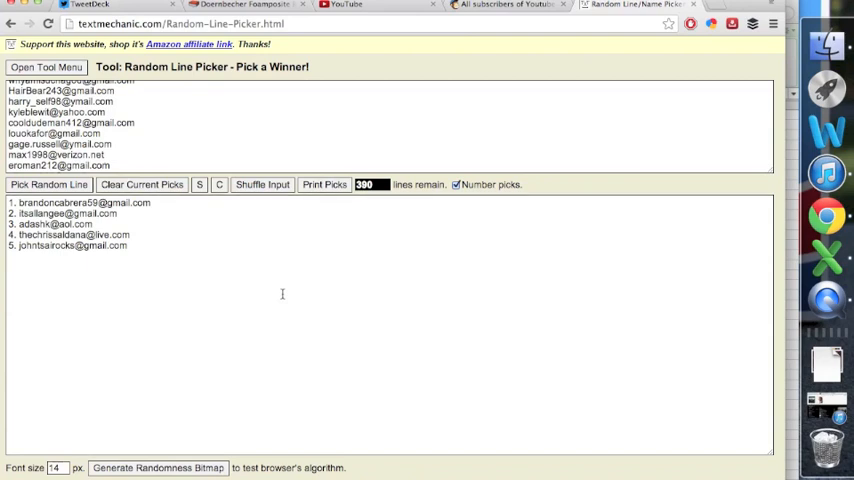
mouse_move(232, 240)
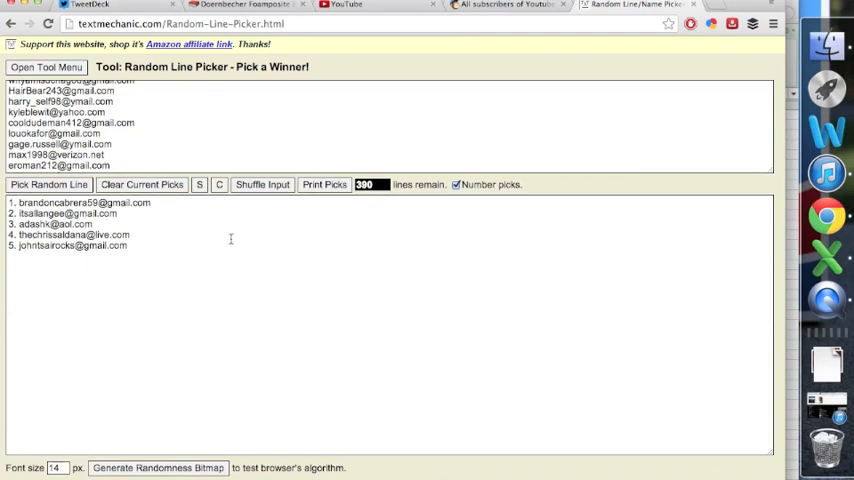